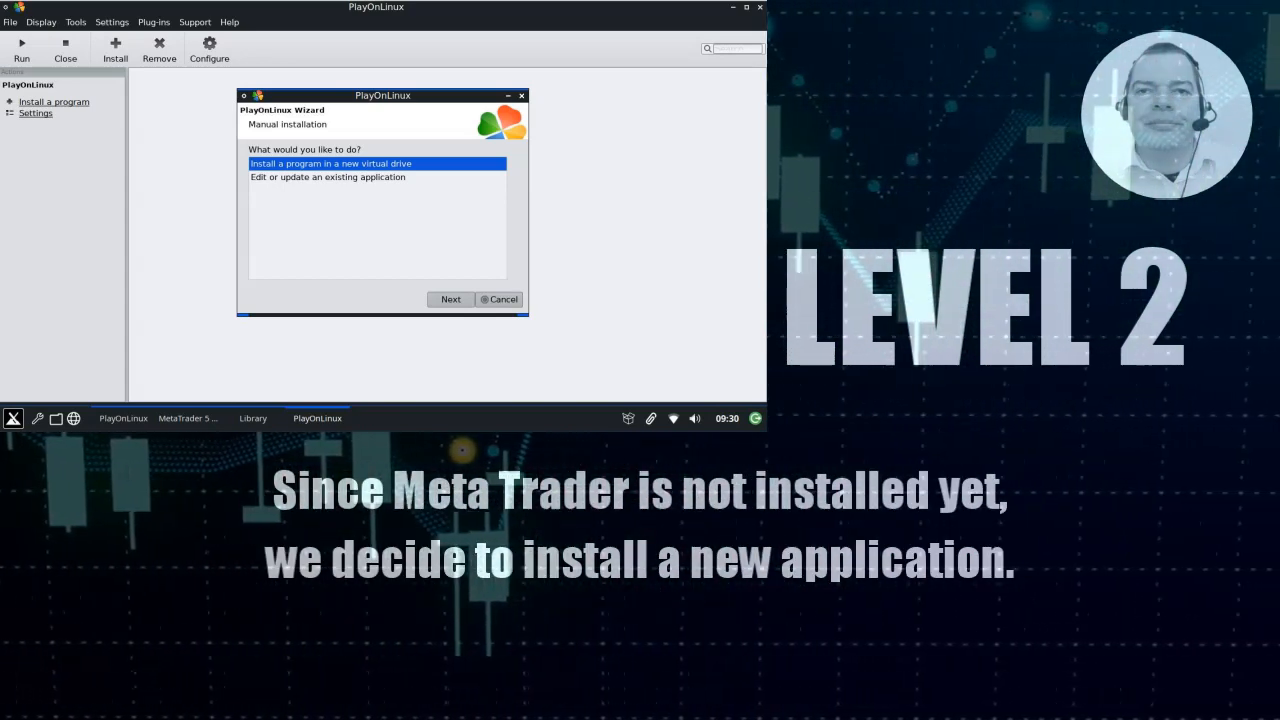
# Step: Choose 'Install a program in a new virtual drive' and continue to the pre-installation options
pyautogui.click(450, 300)
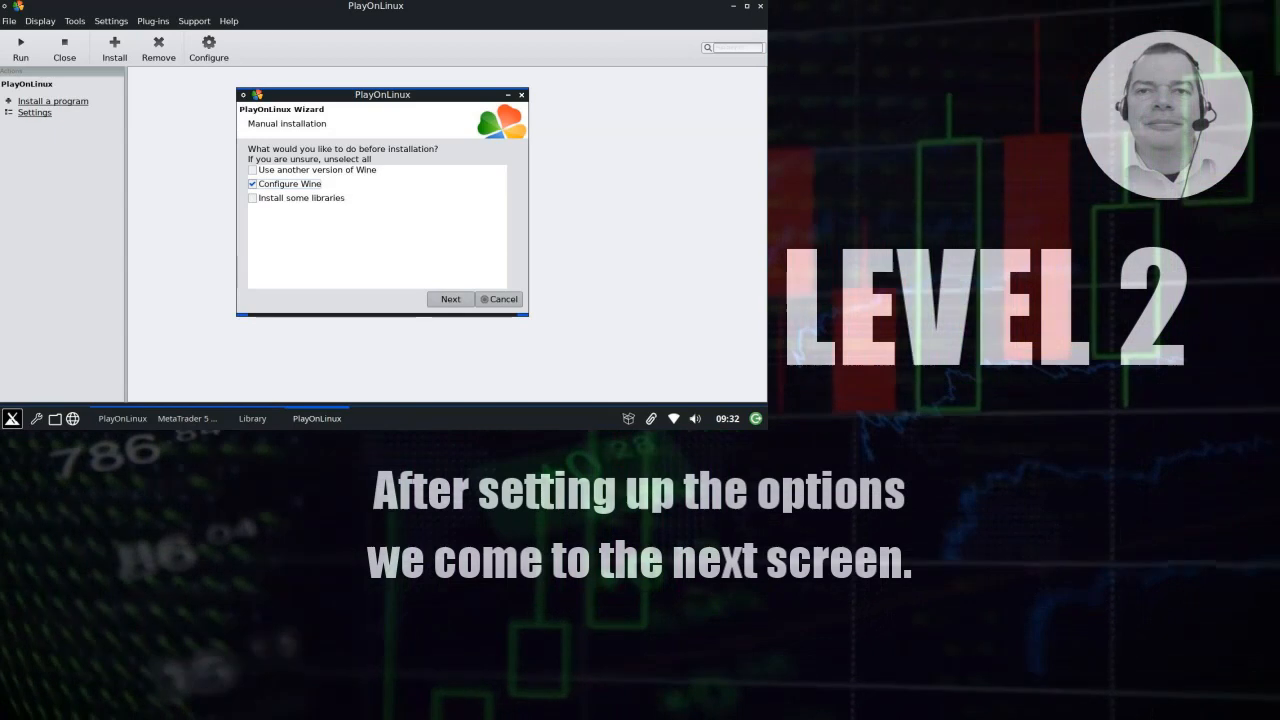
# Step: Proceed with Configure Wine ticked and confirm Windows 10 as the Wine Windows version
pyautogui.click(450, 298)
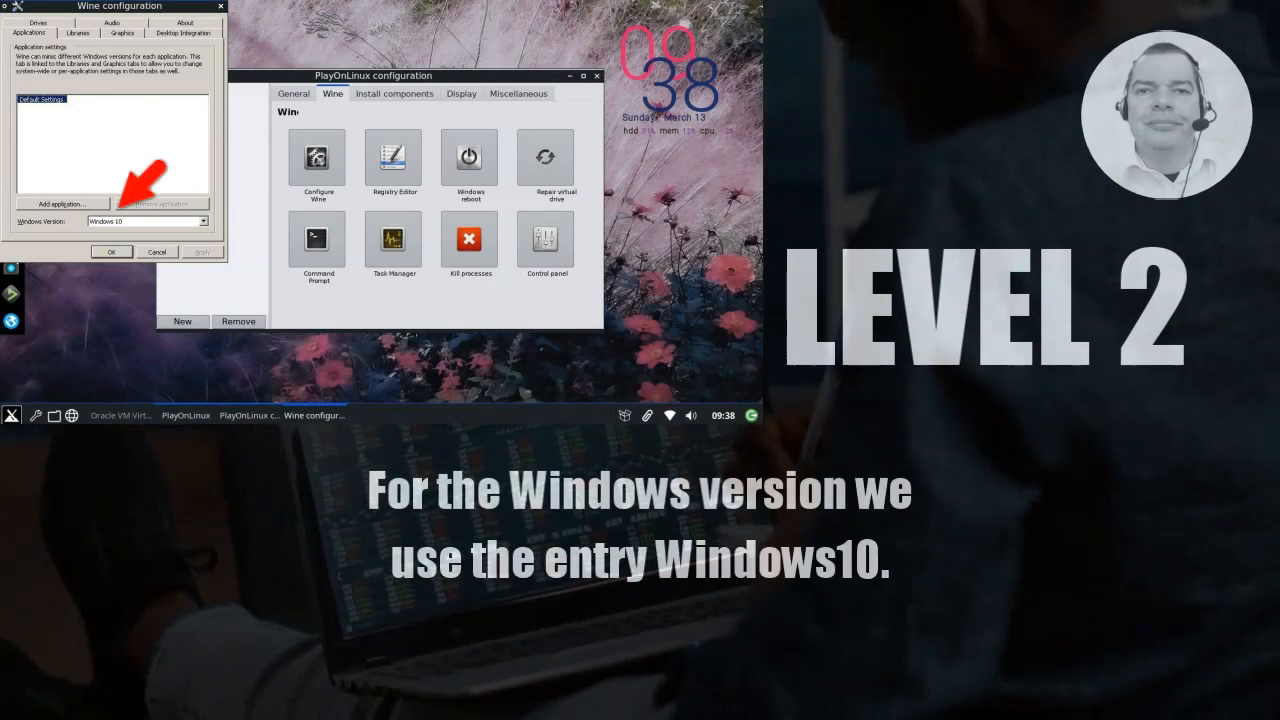
pyautogui.click(78, 32)
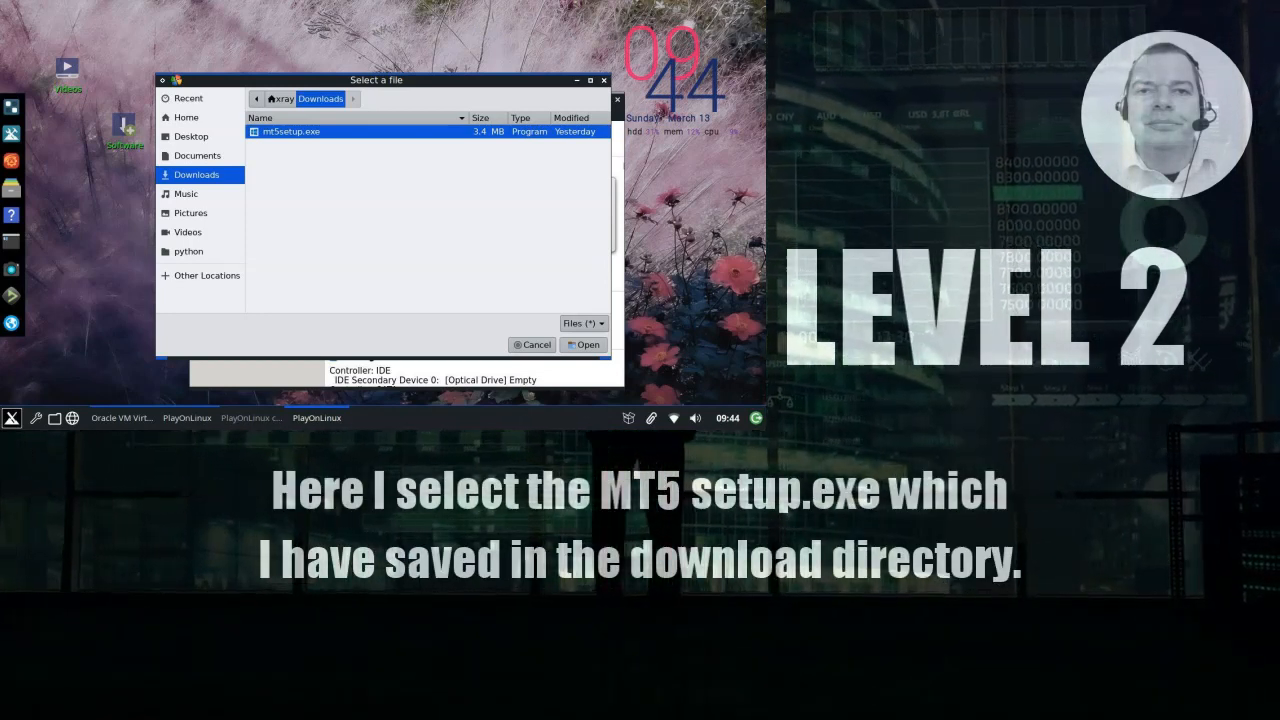
# Step: Open mt5setup.exe from Downloads so the MetaTrader 5 license agreement appears
pyautogui.click(584, 344)
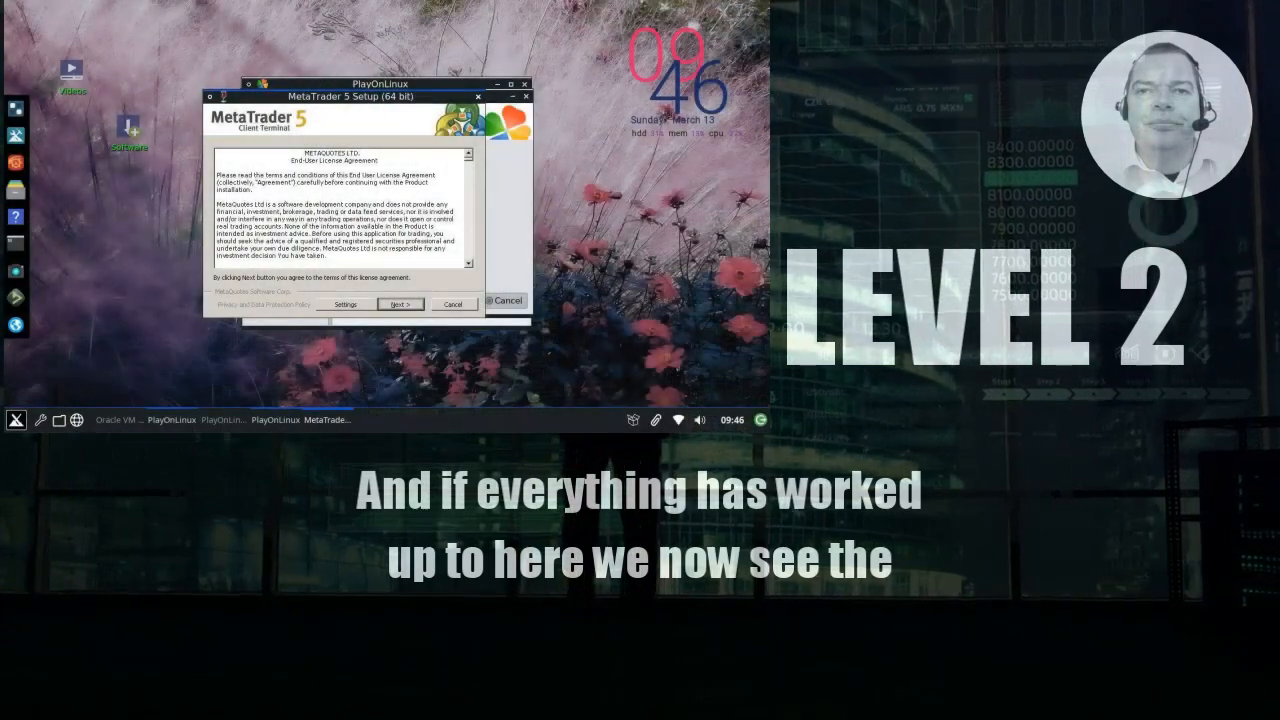